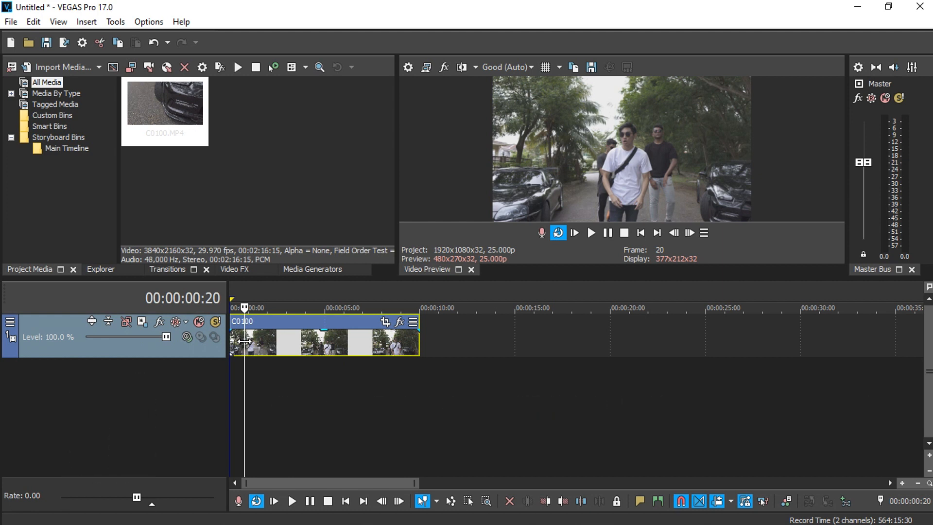
Shrink the clip's pan/crop frame and set its width to 1920 for a 1920×1080 zoomed framing.
click(234, 269)
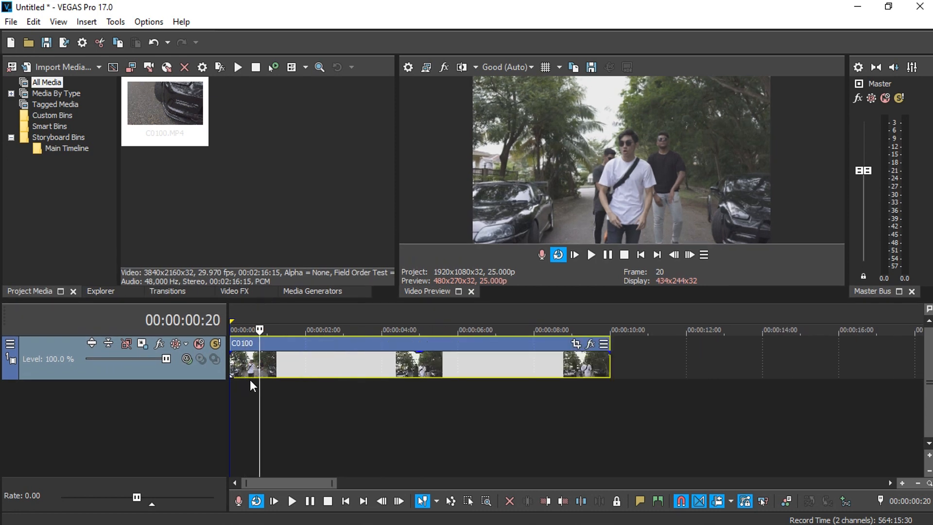
click(576, 343)
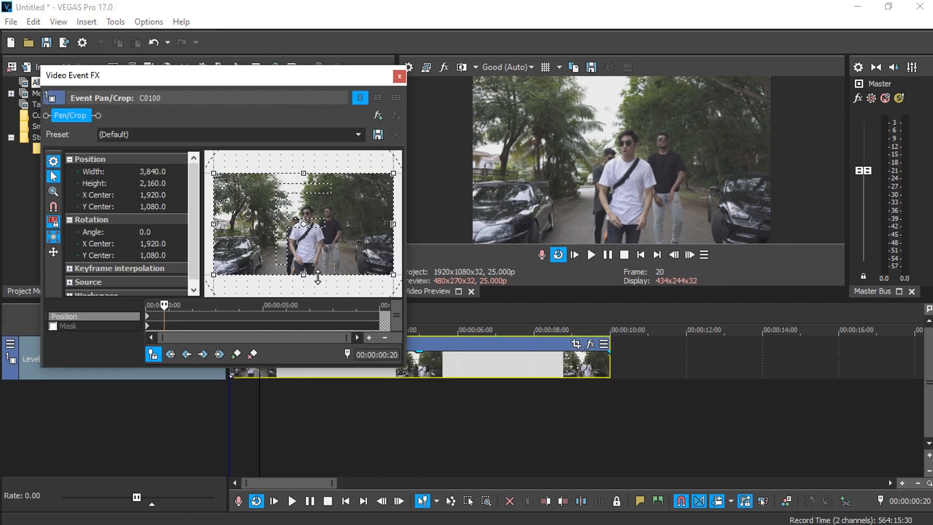
mouse_move(351, 224)
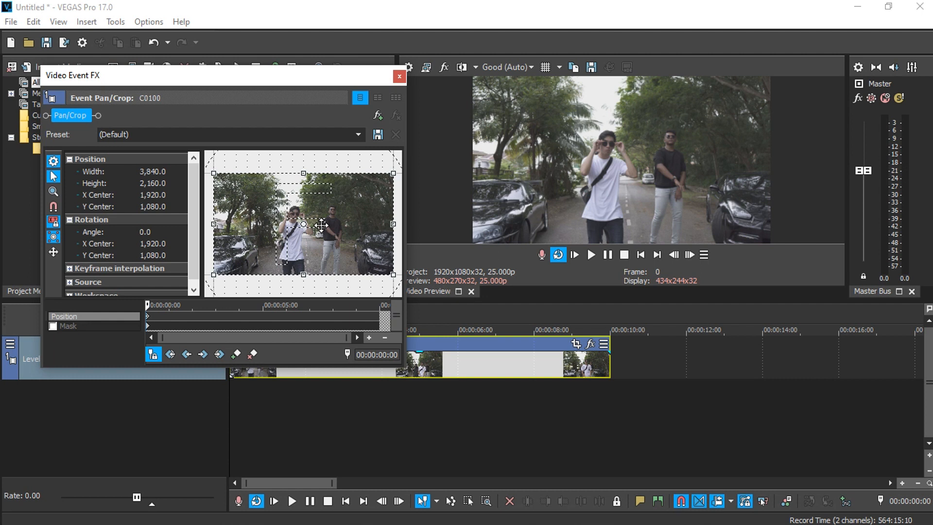
mouse_move(498, 296)
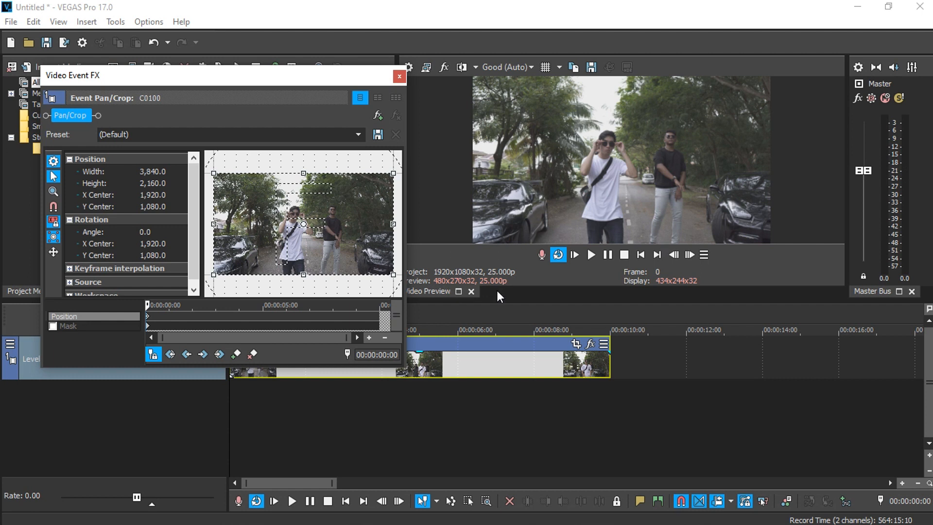
mouse_move(159, 222)
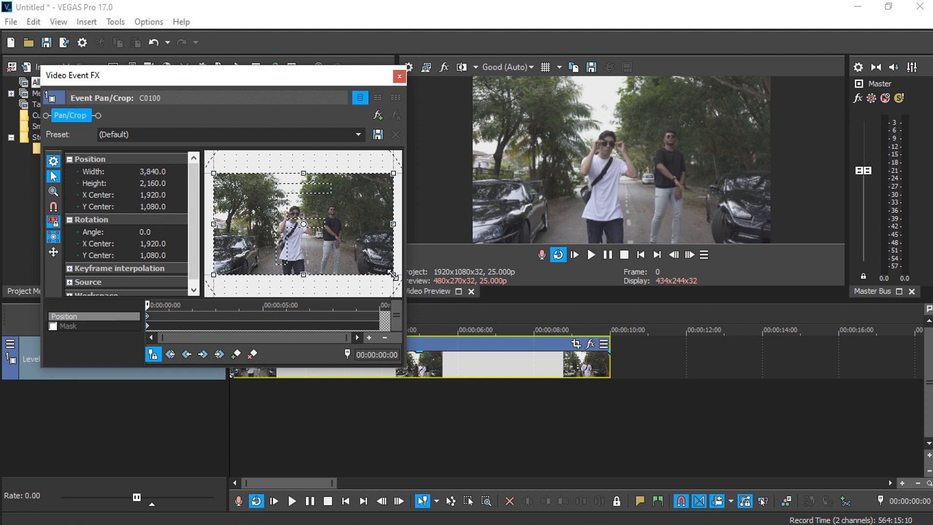
drag(392, 274, 375, 263)
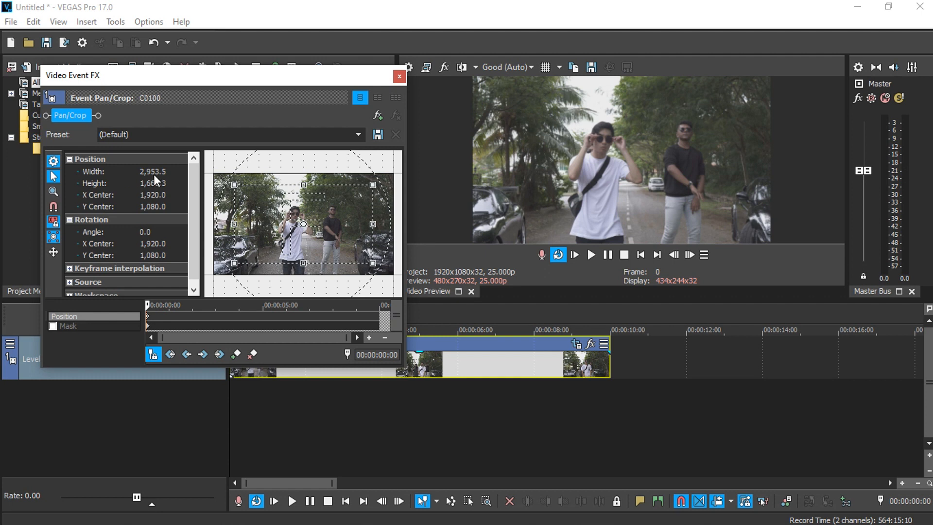
click(154, 171)
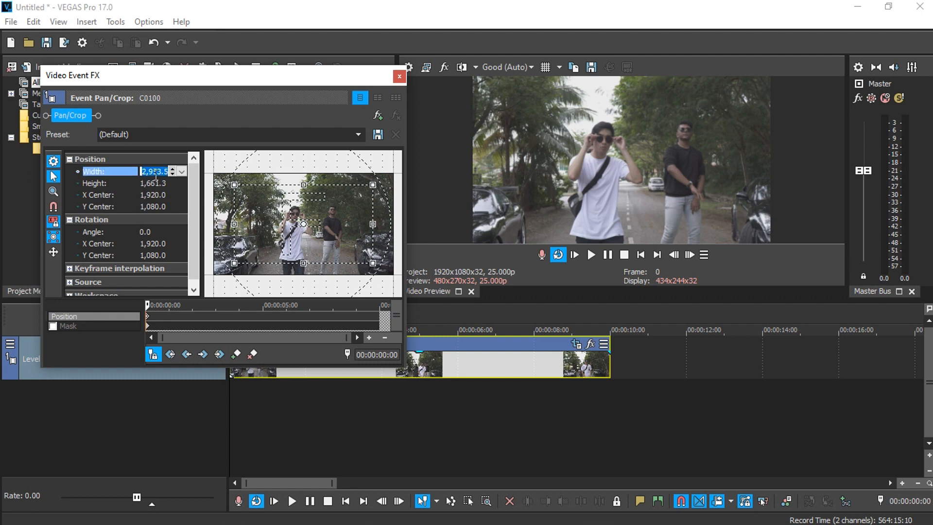
text(1920)
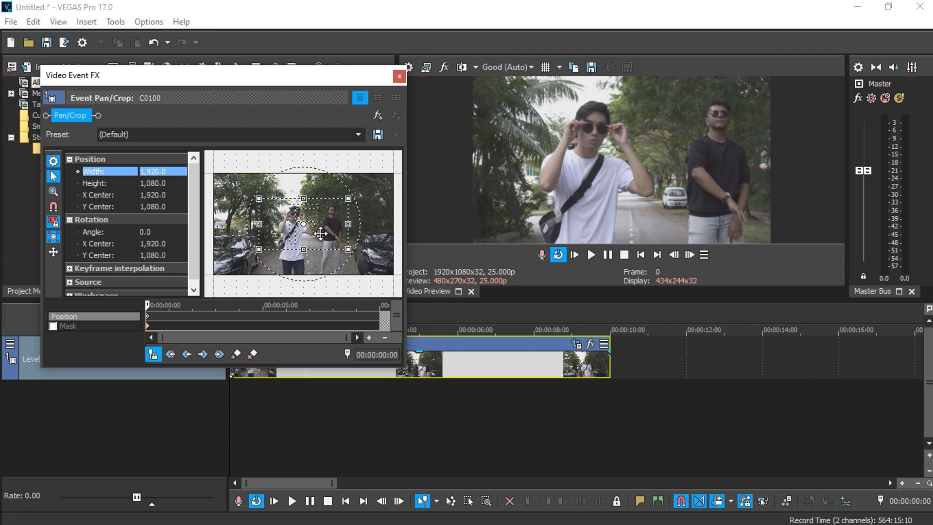
Shift the zoomed framing onto the man in white's face and close the pan/crop window.
drag(319, 232, 357, 238)
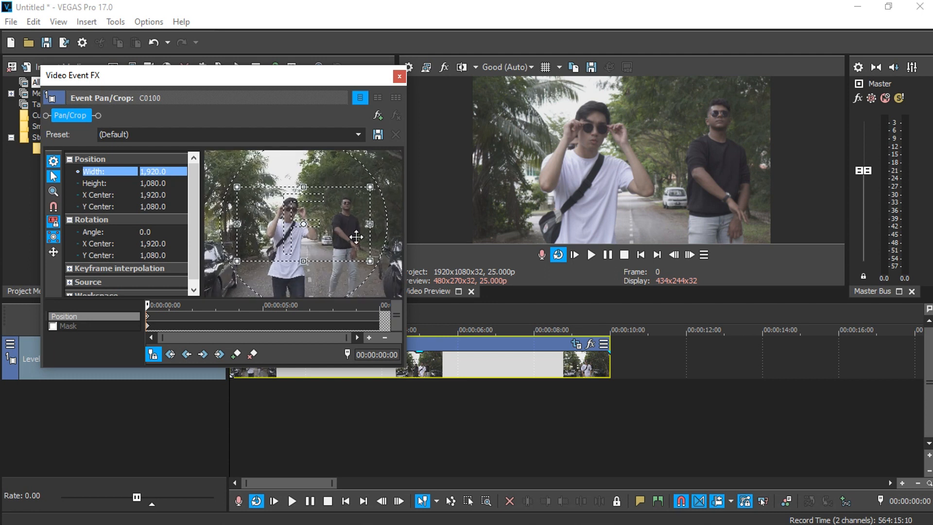
drag(357, 238, 331, 227)
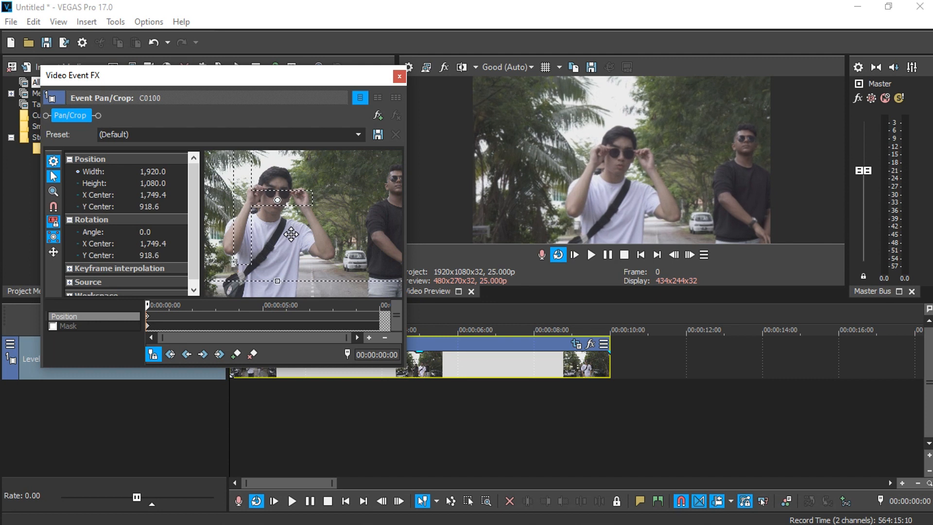
mouse_move(148, 322)
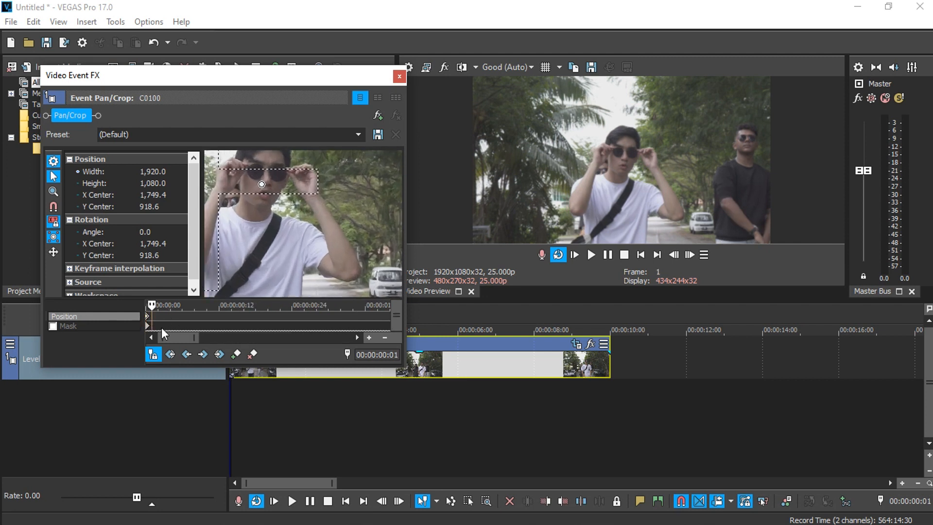
drag(260, 183, 266, 182)
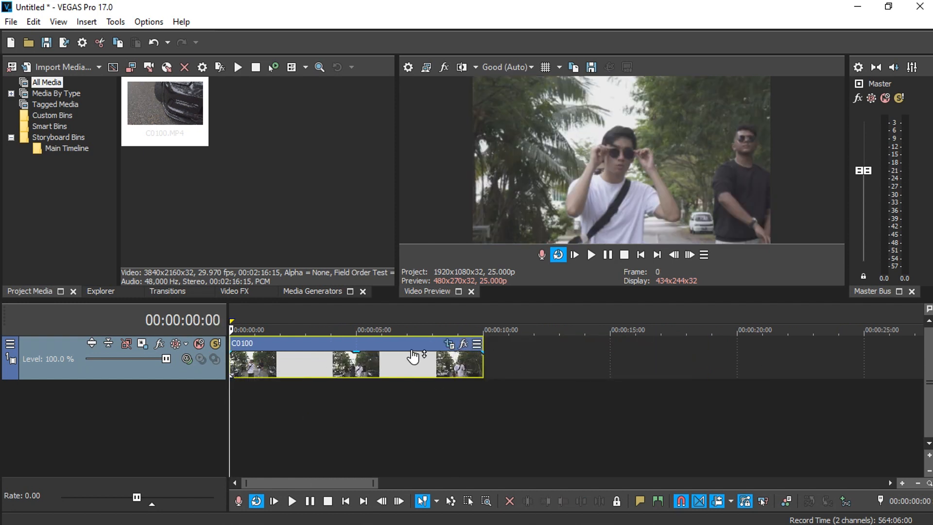
click(449, 343)
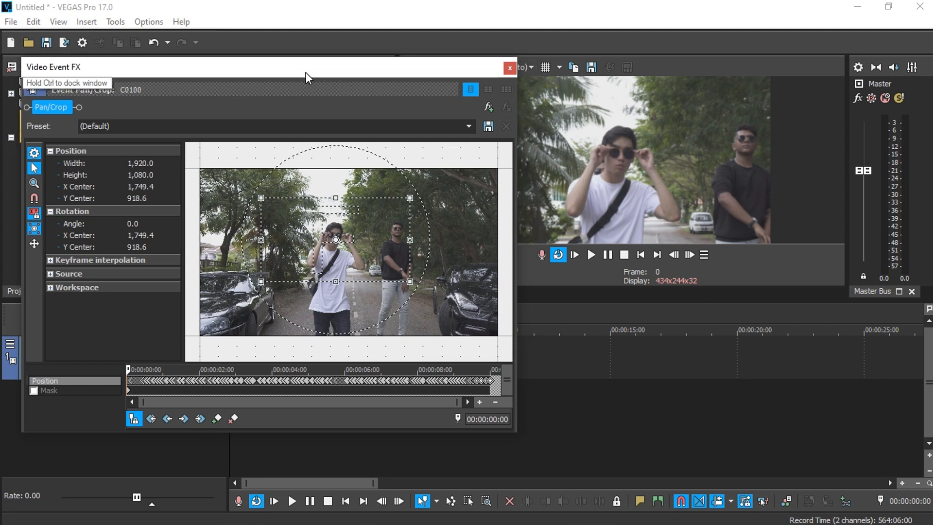
mouse_move(463, 104)
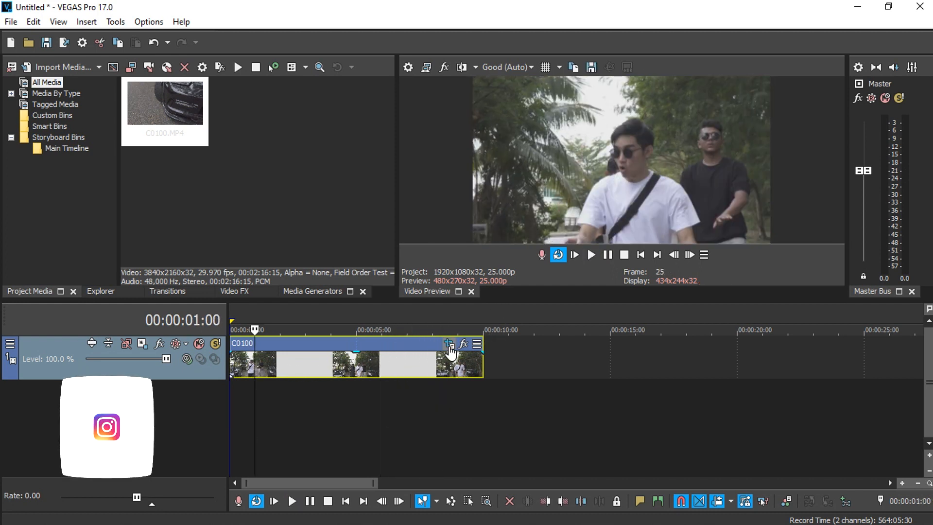
click(450, 343)
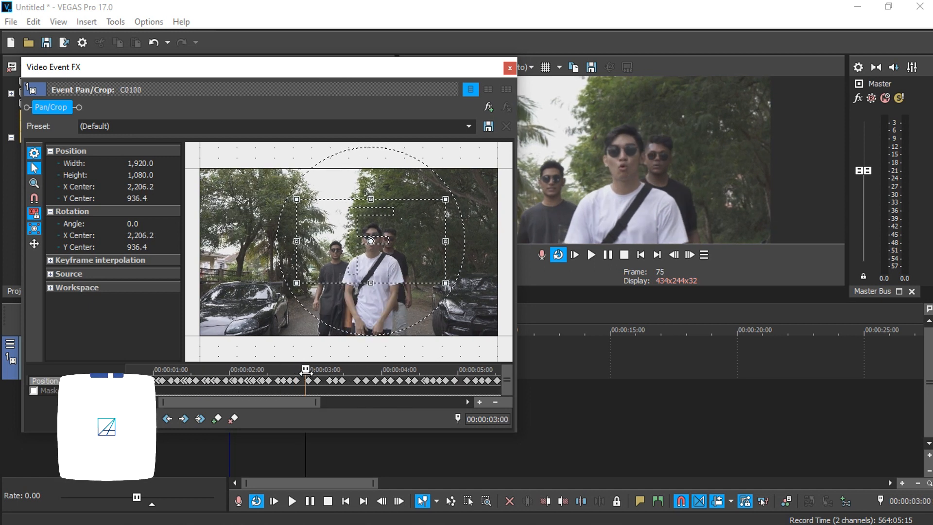
click(590, 254)
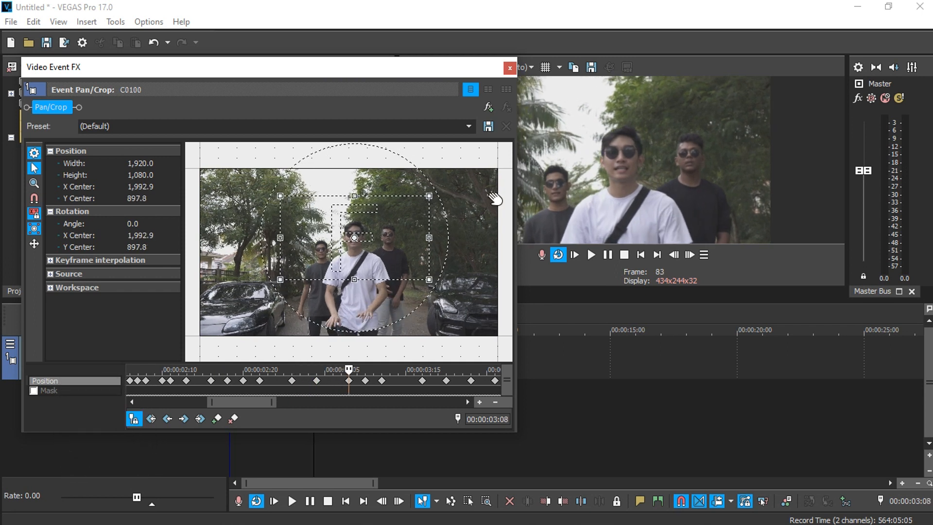
click(509, 67)
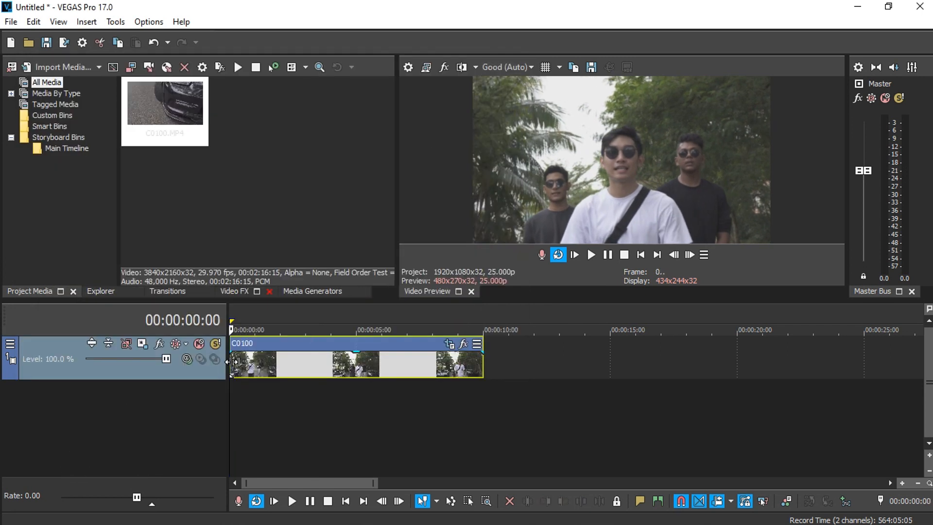
Duplicate the clip, reset the copy's pan/crop keyframes to default, and send it to VEGAS Effects.
click(590, 255)
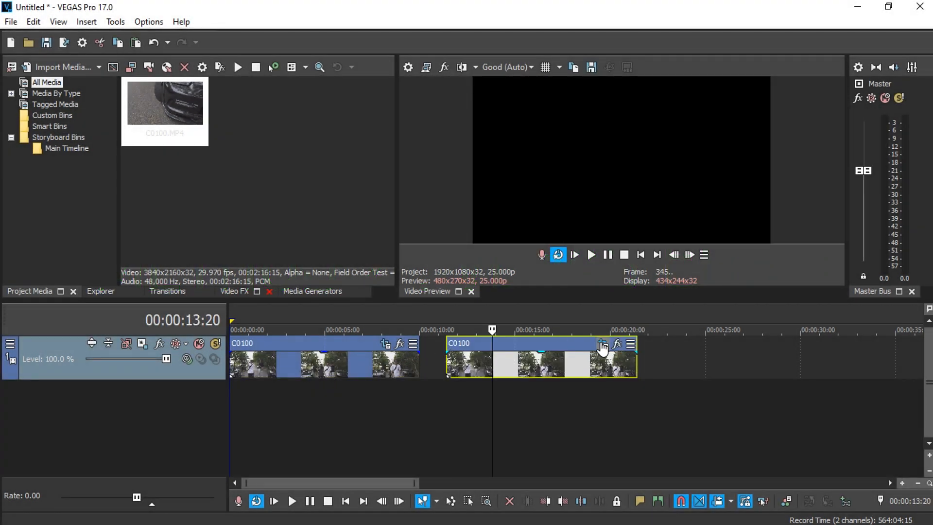
click(602, 345)
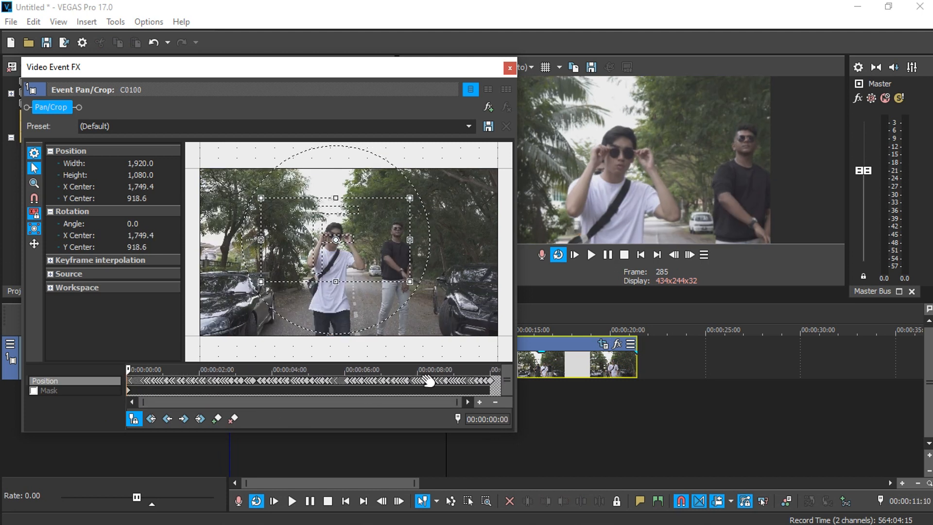
right_click(428, 380)
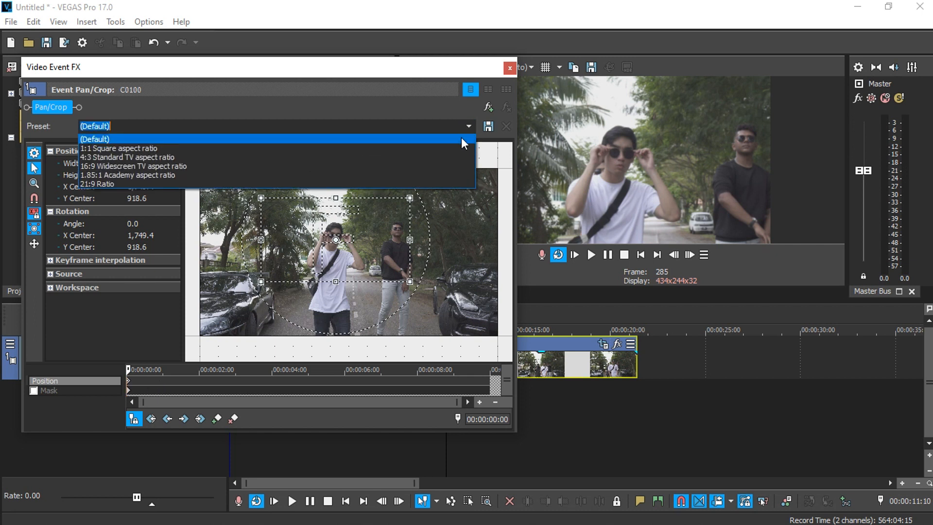
click(508, 67)
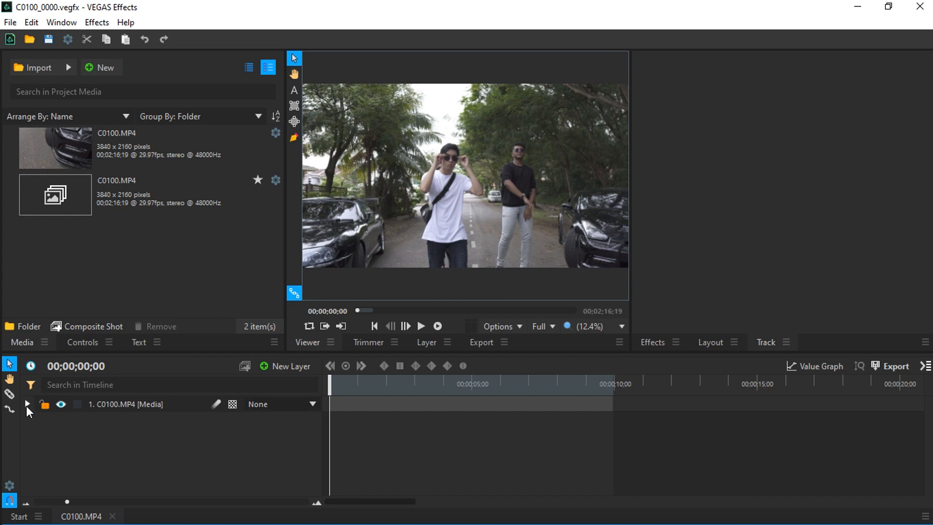
Add a single point tracker to the layer and size its box around the man's face.
click(27, 404)
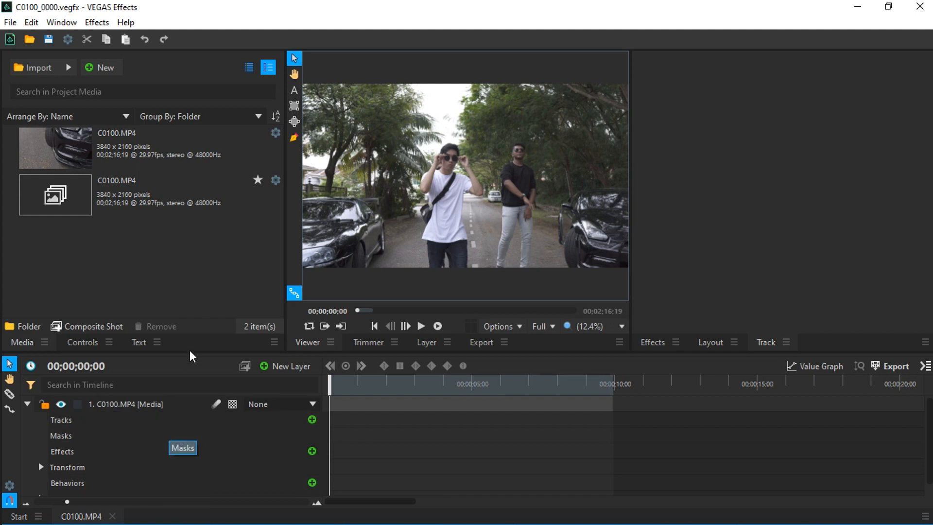
click(60, 419)
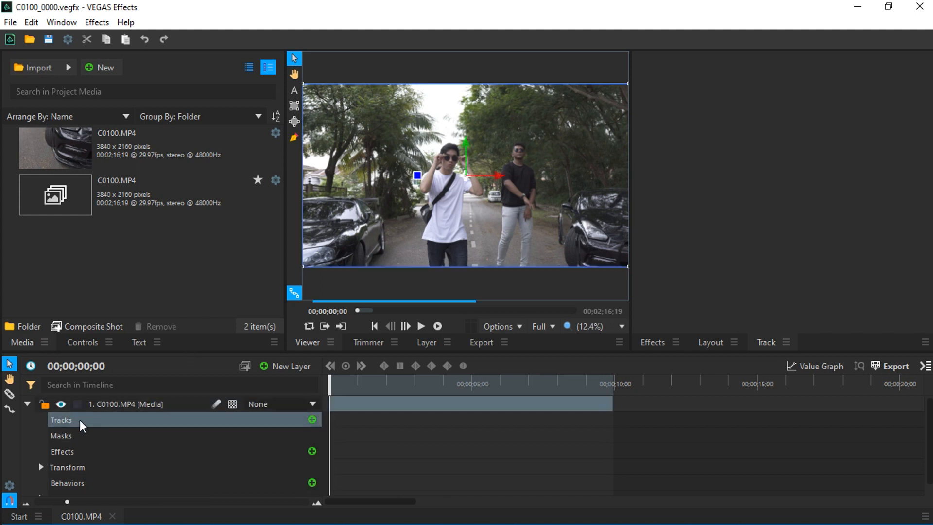
click(311, 420)
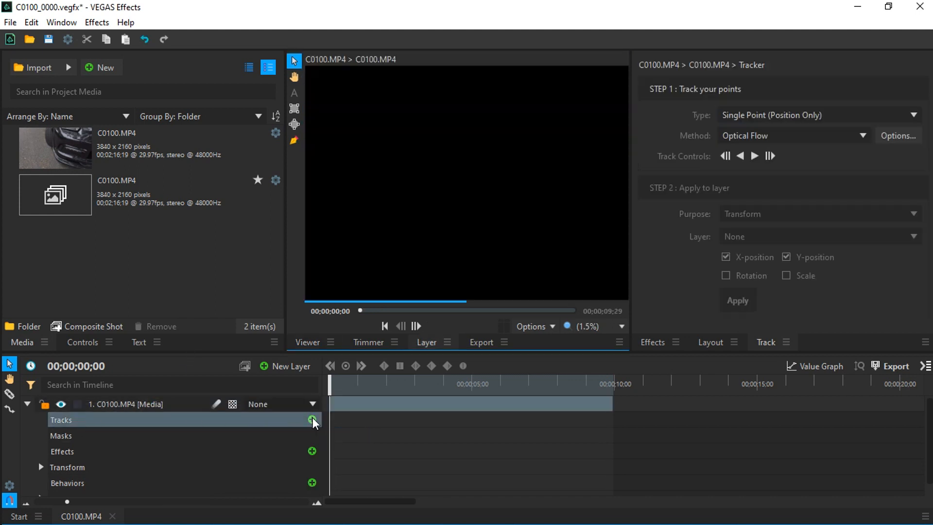
click(312, 421)
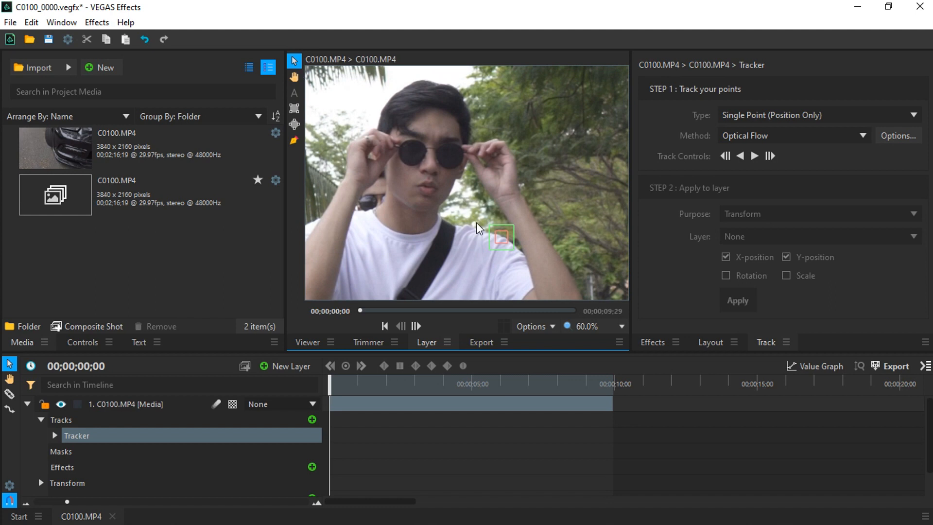
drag(502, 237, 522, 257)
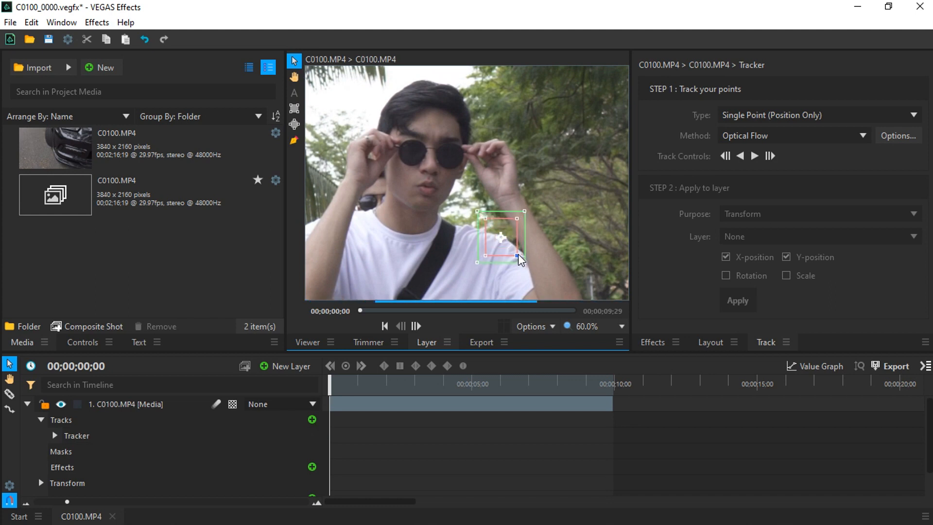
drag(519, 236, 431, 168)
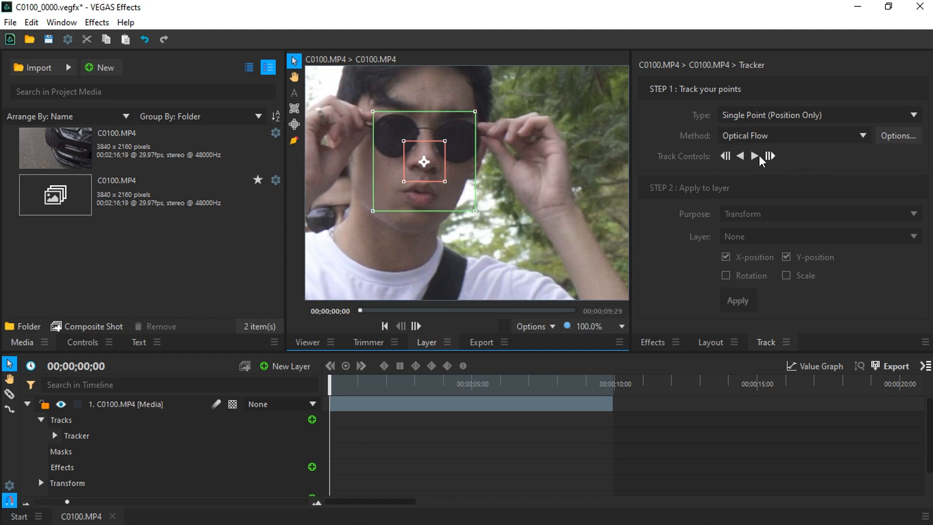
Track the face point forward about five seconds, pausing when it starts to drift.
click(754, 155)
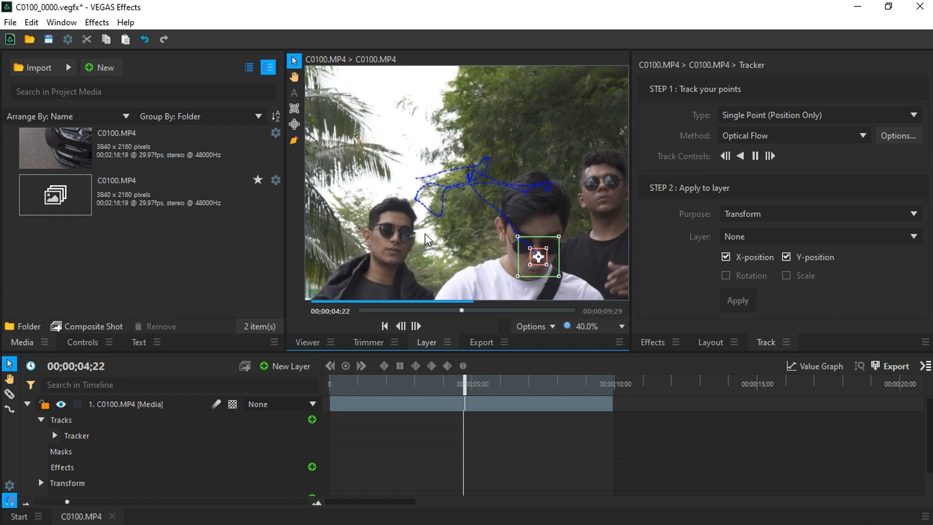
click(753, 155)
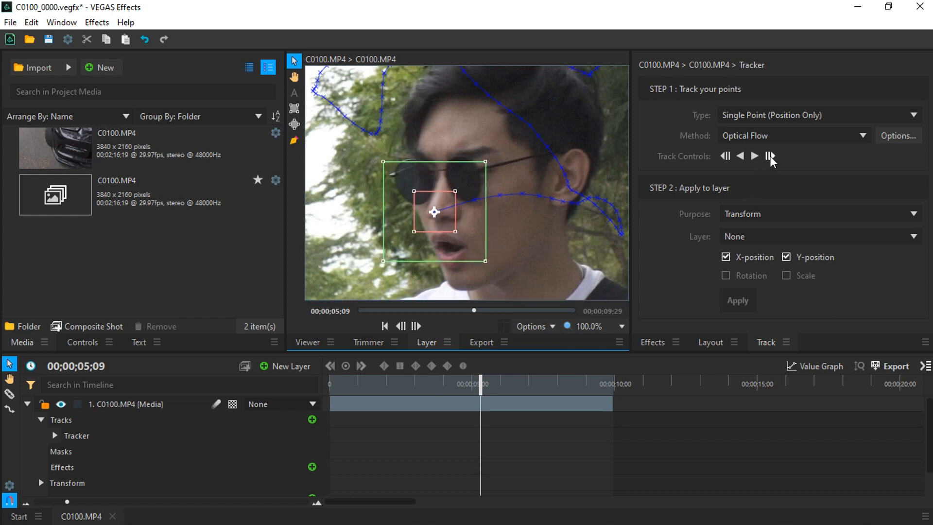
mouse_move(769, 156)
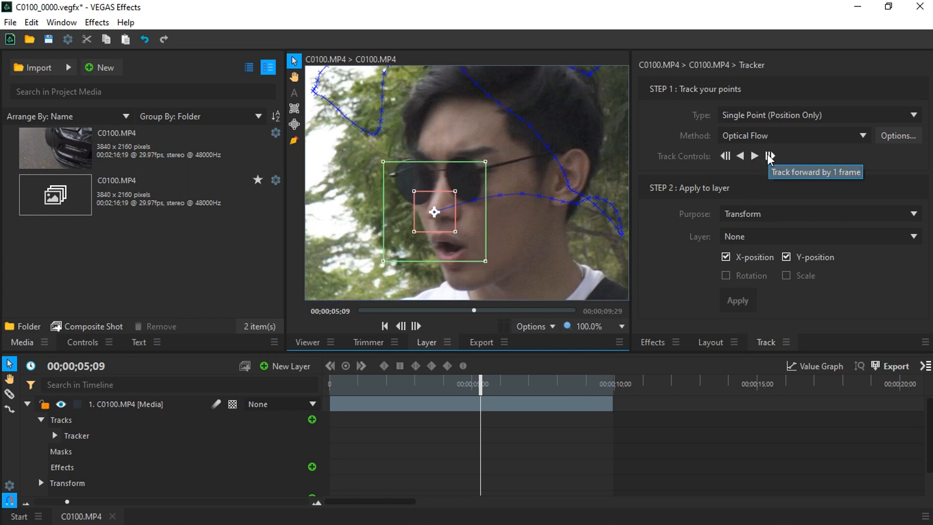
Advance the face track frame by frame through the head turn until the clip's end.
click(769, 156)
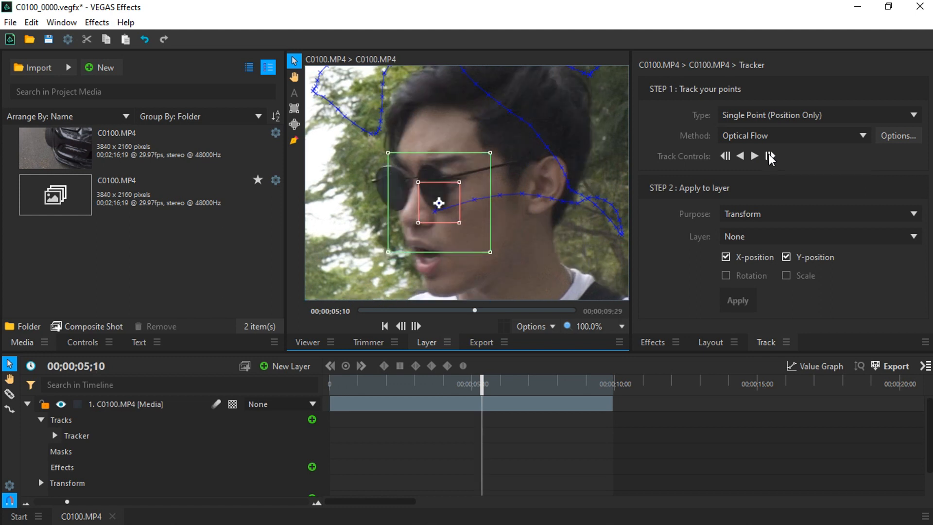
click(770, 155)
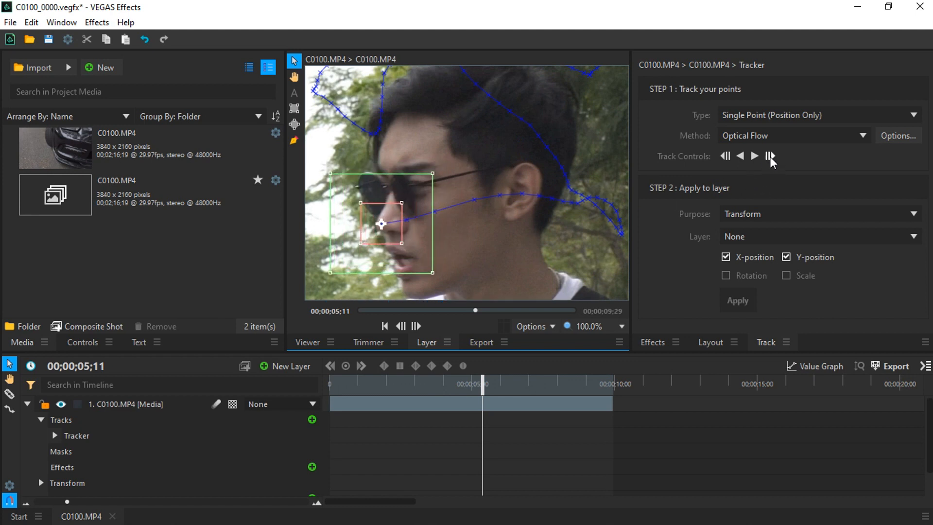
click(754, 155)
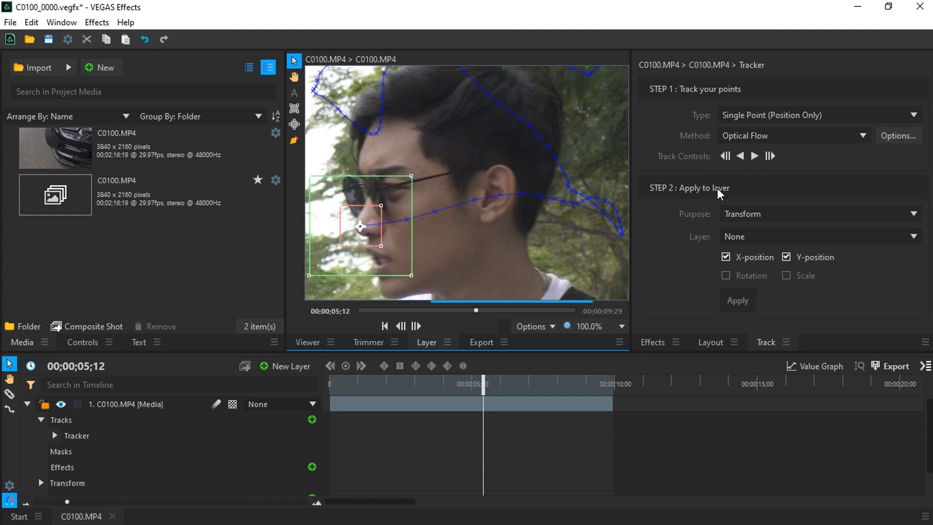
click(768, 155)
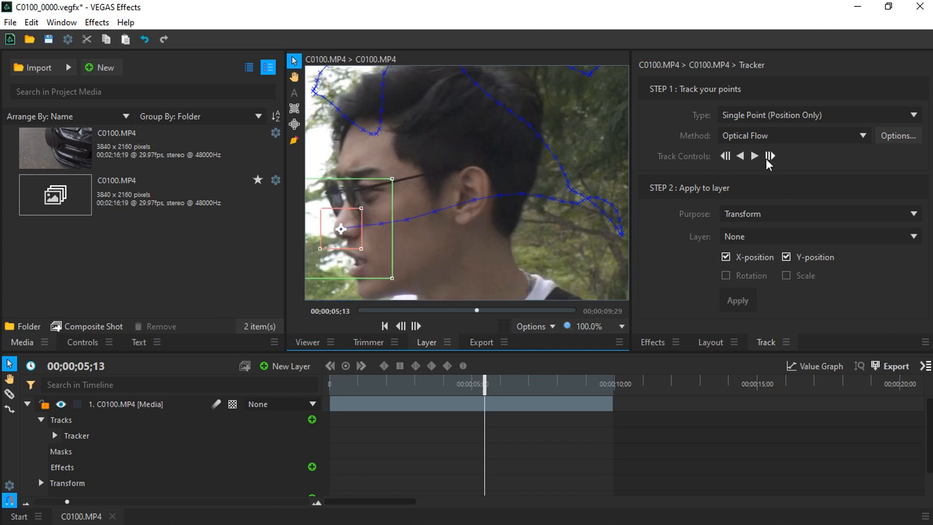
click(754, 155)
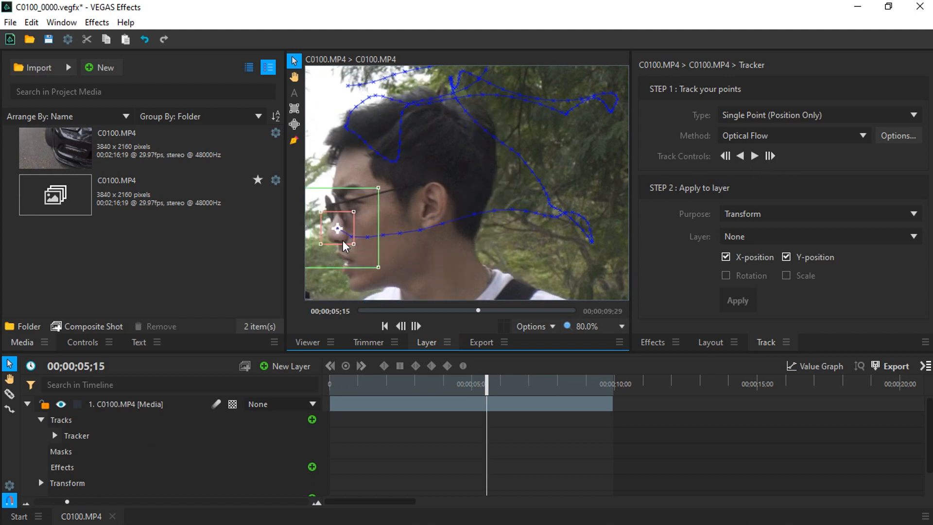
click(768, 155)
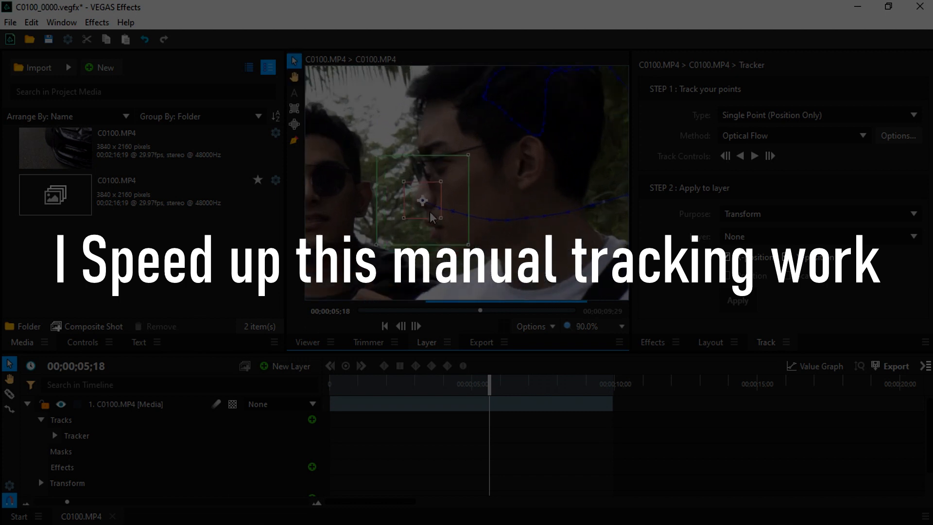
click(754, 155)
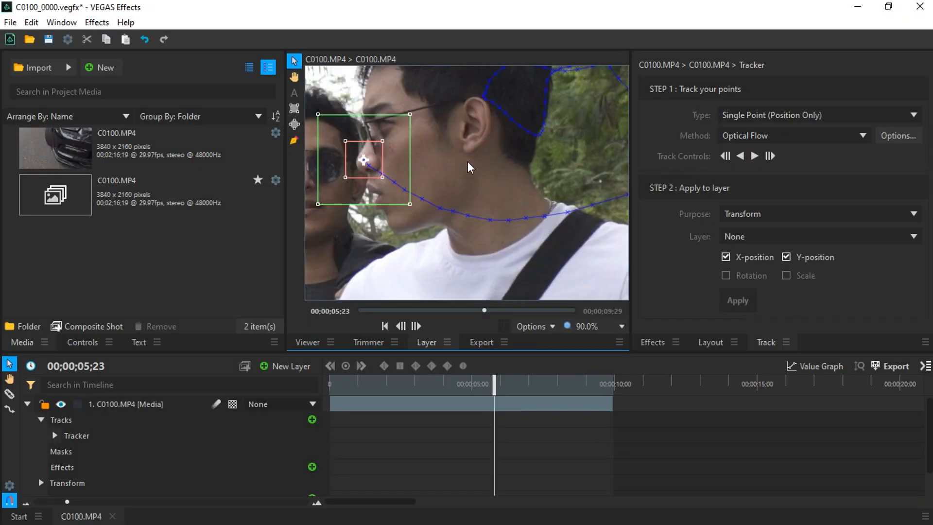
click(754, 156)
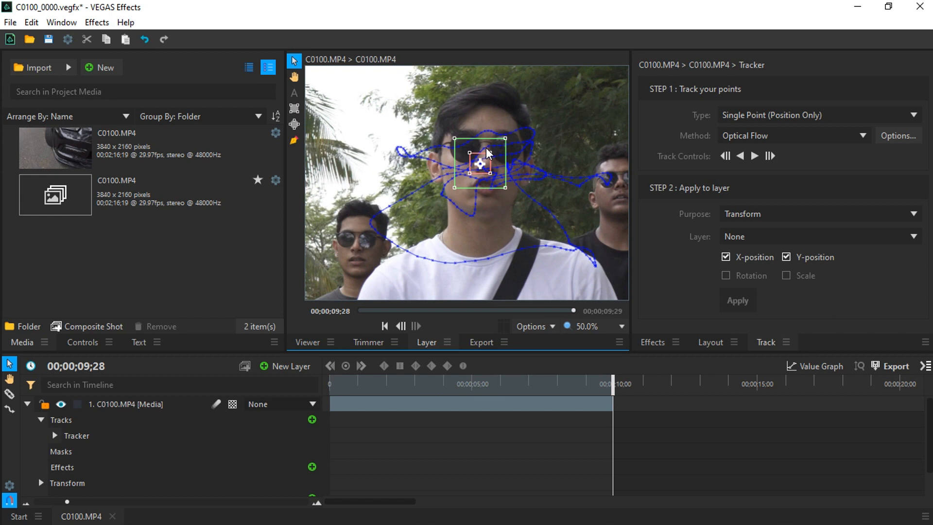
mouse_move(491, 174)
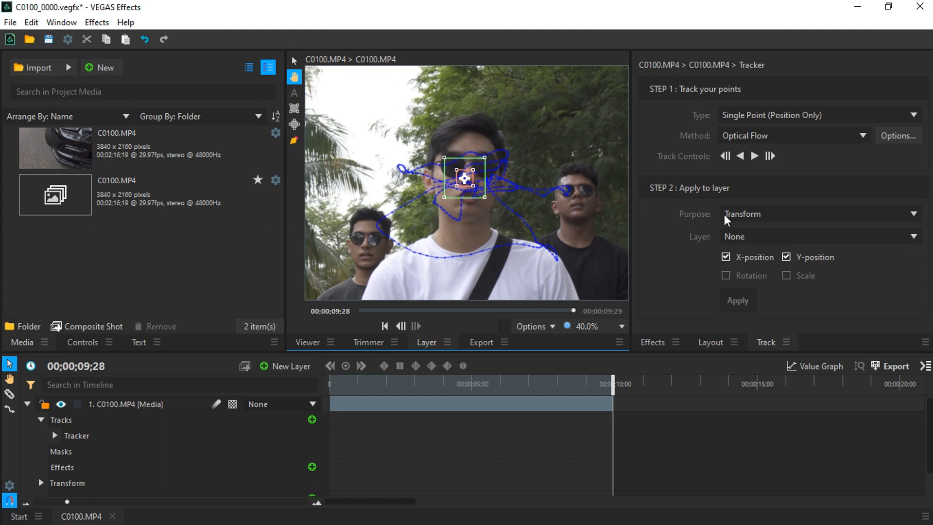
Switch the tracker's purpose from Transform to Stabilize with X and Y position kept.
click(821, 214)
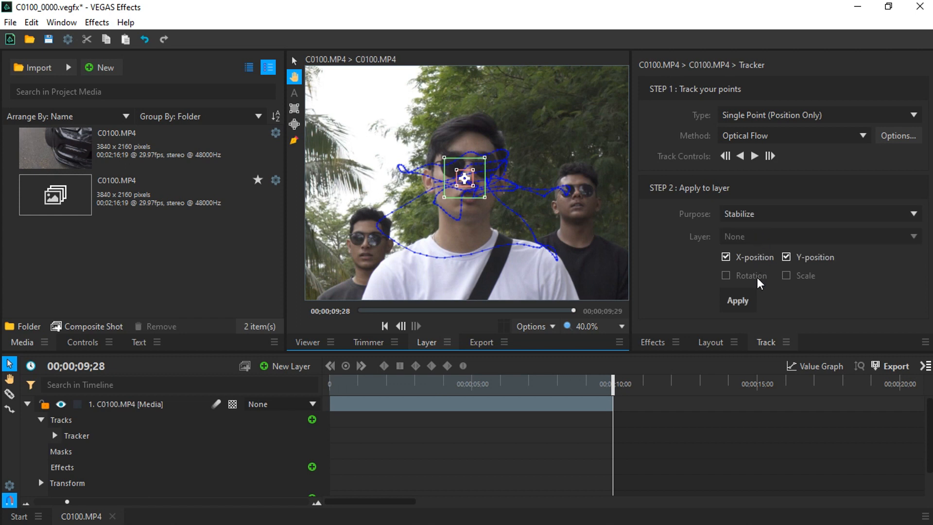
mouse_move(308, 355)
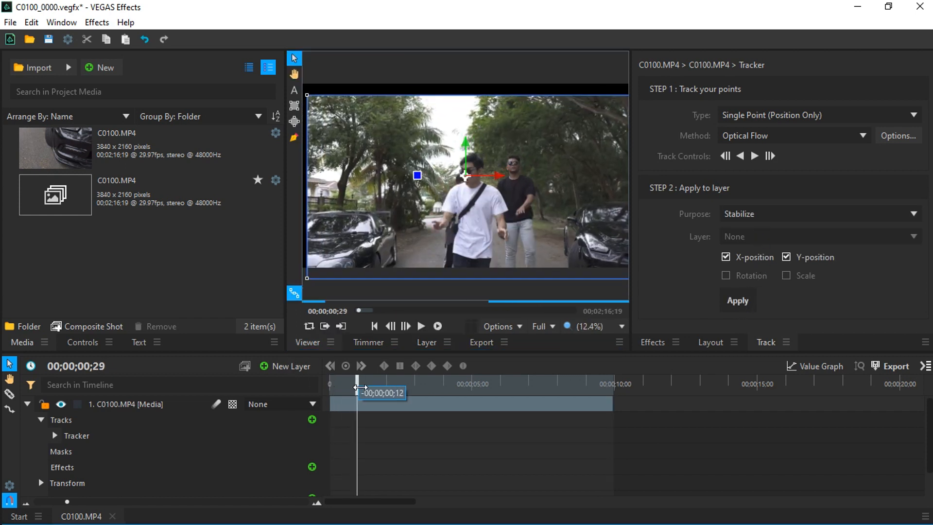
Scrub the stabilized layer and raise its Transform scale to 170% so it fills the frame.
drag(356, 392, 417, 392)
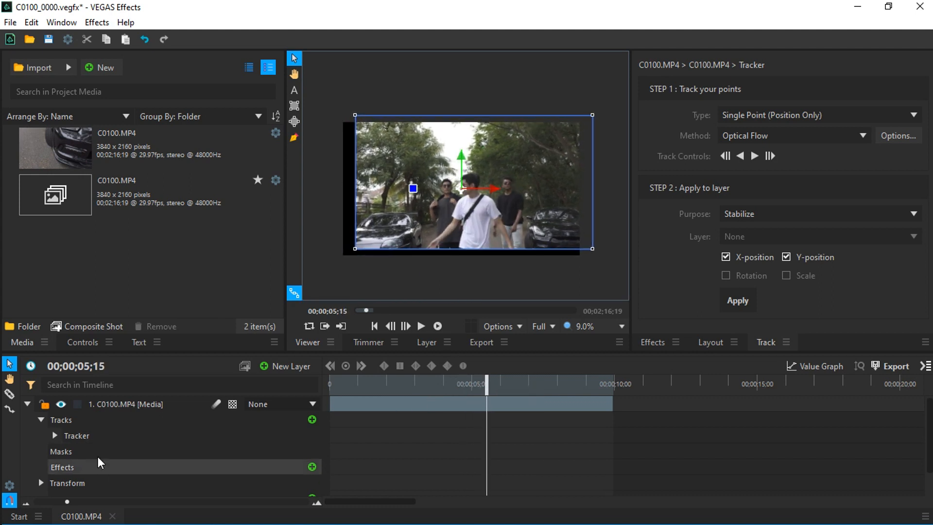
click(41, 456)
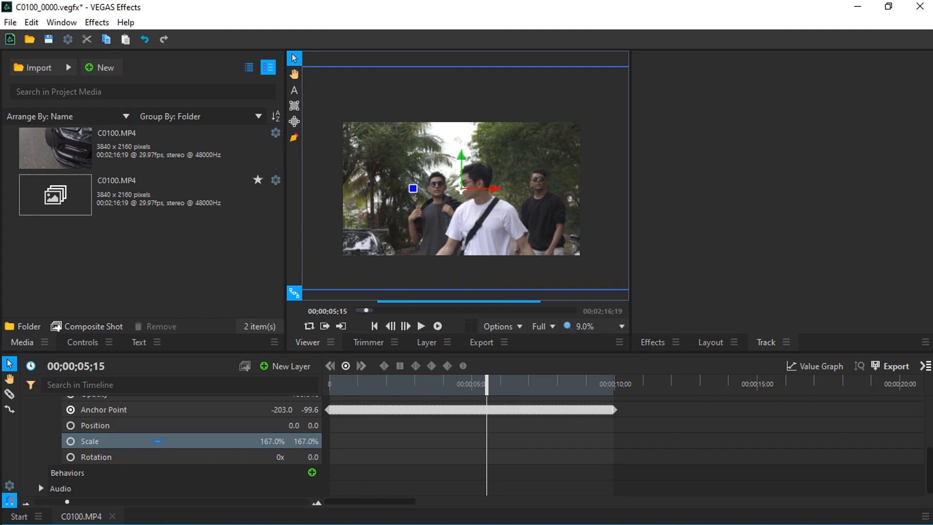
drag(487, 383, 340, 382)
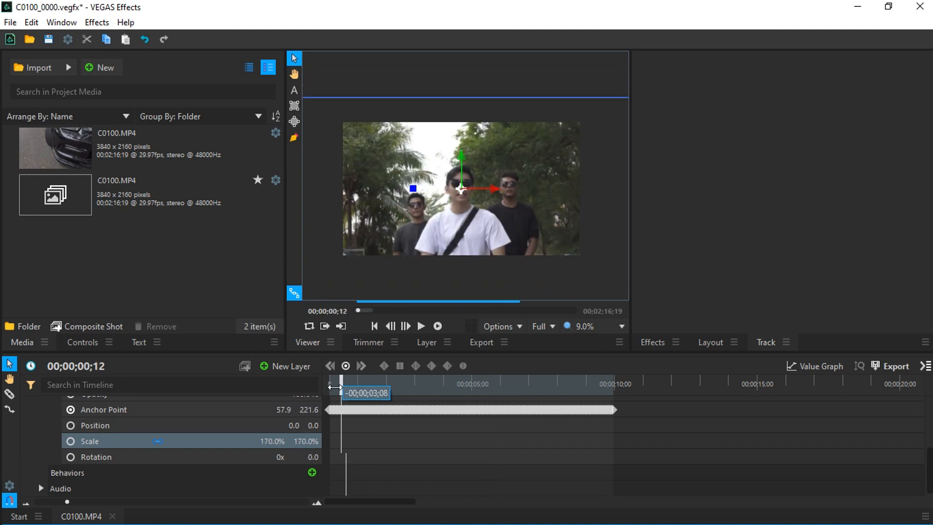
click(419, 325)
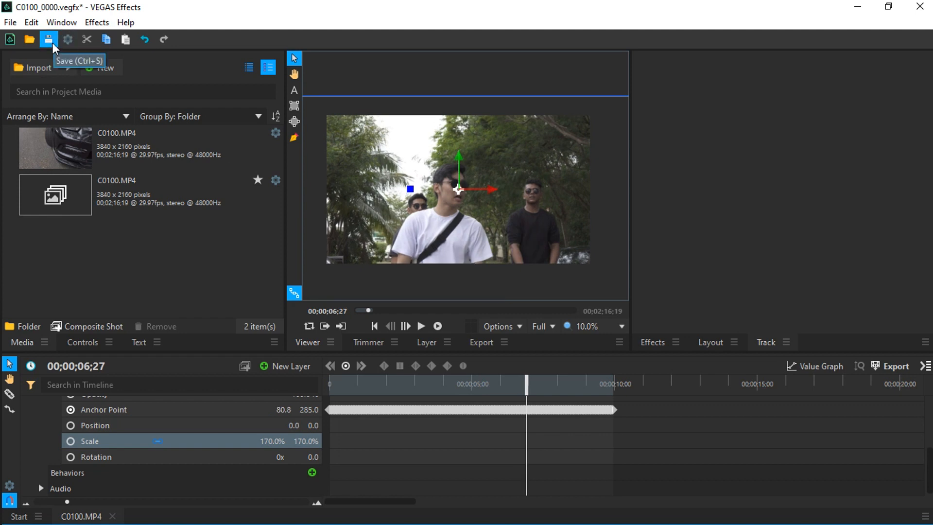
Save the effects project and play the updated face-stabilized clip in VEGAS Pro's preview.
click(49, 39)
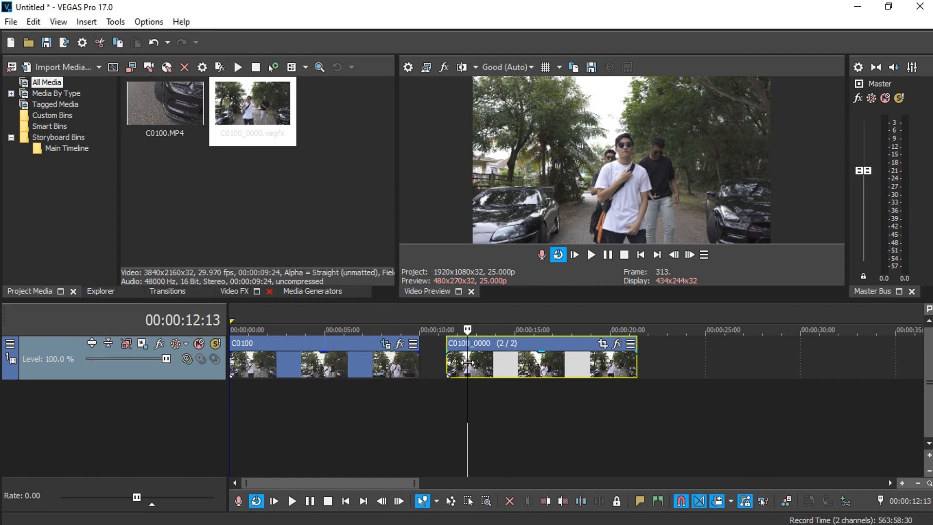
click(505, 67)
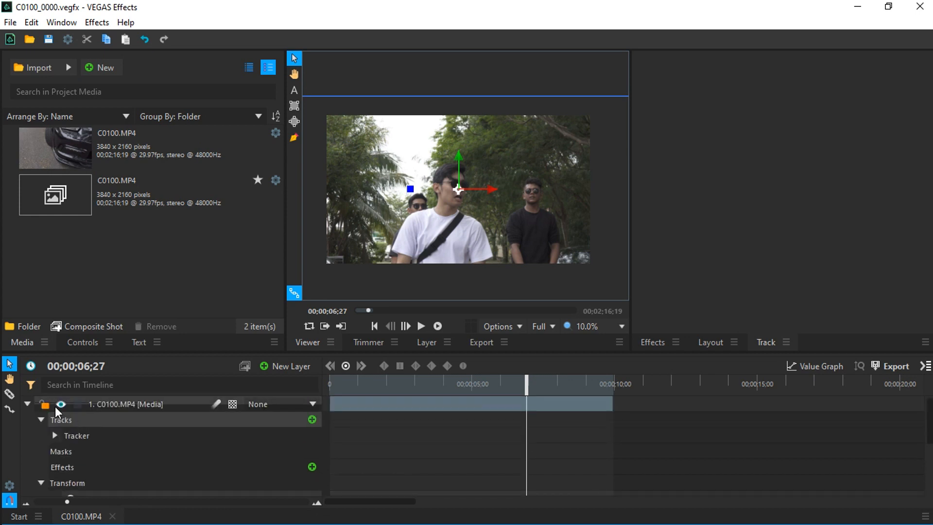
click(420, 327)
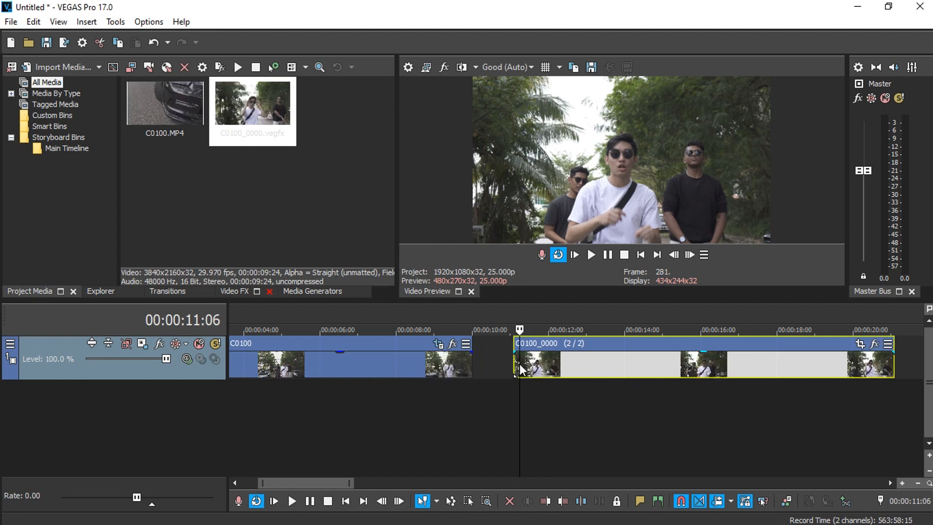
click(292, 501)
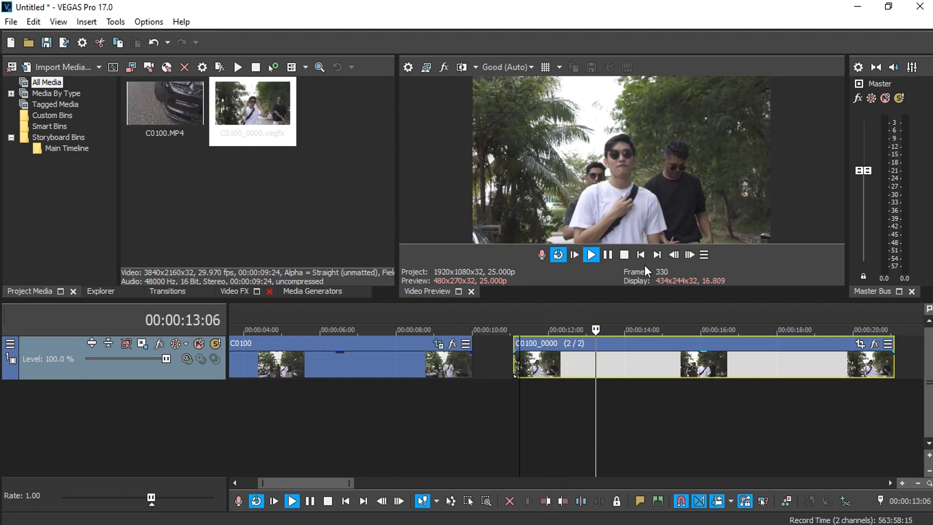